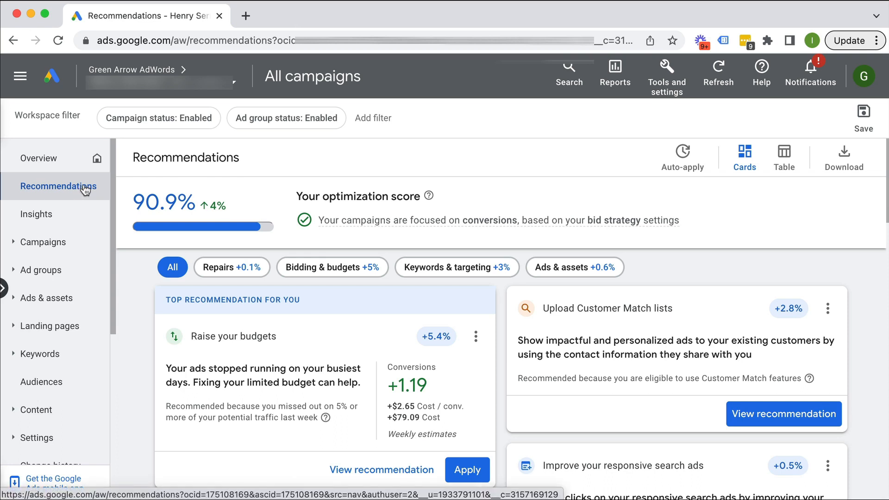
mouse_move(720, 243)
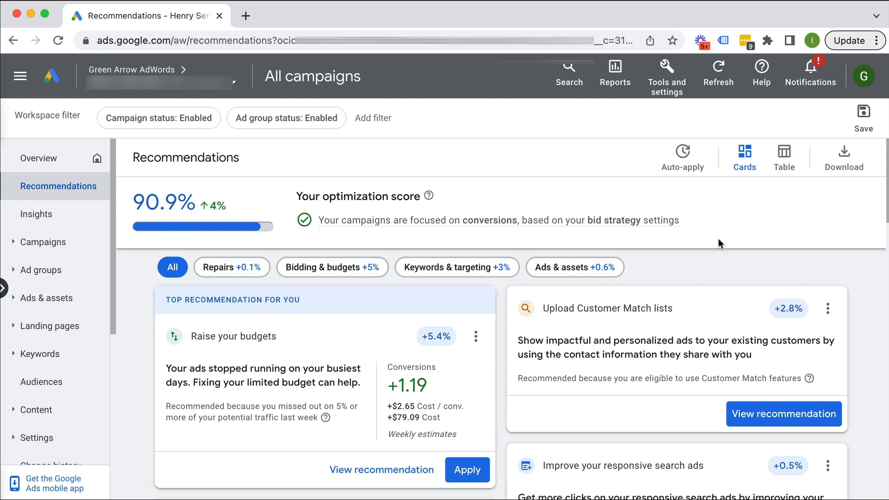
mouse_move(702, 186)
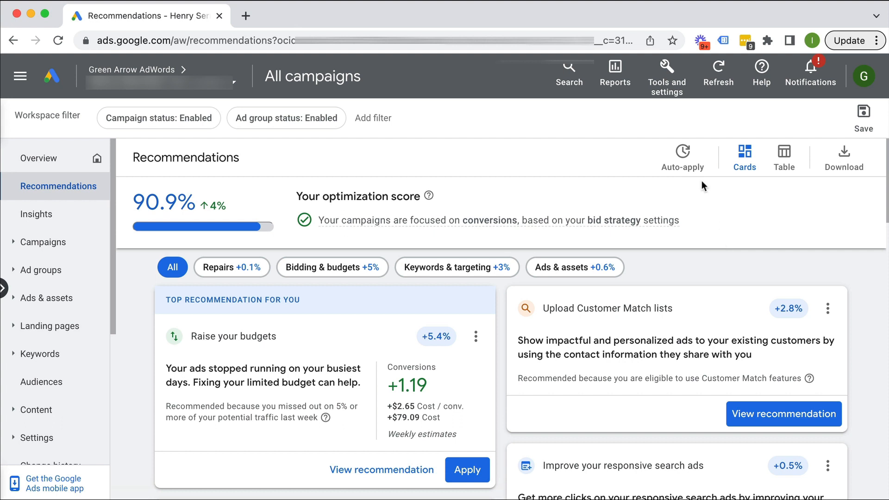
mouse_move(556, 207)
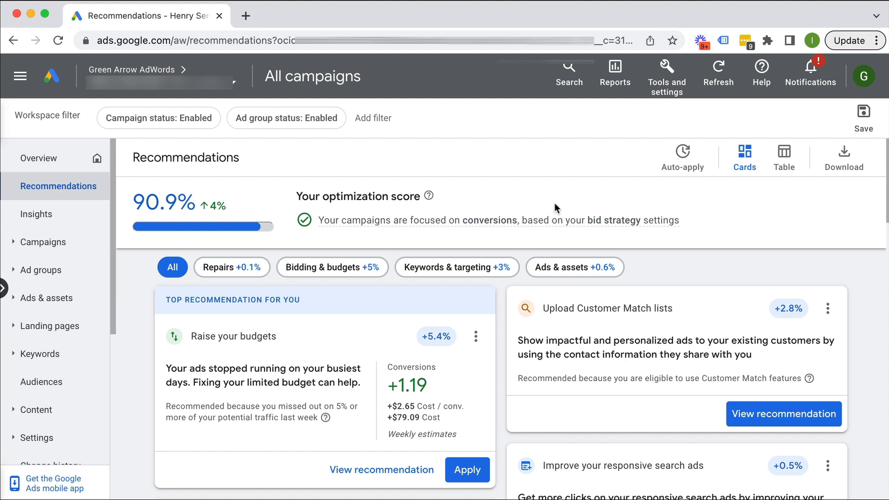
mouse_move(688, 180)
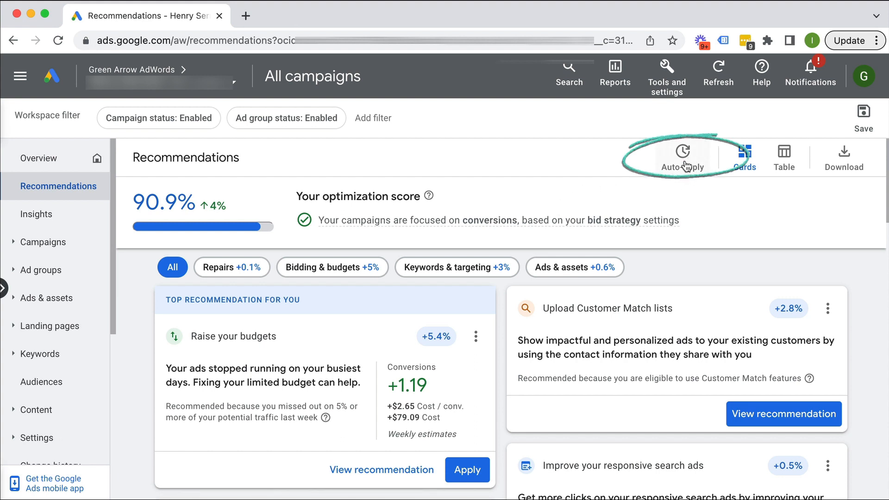
Reach the auto-apply settings showing 9 of 9 and 10 of 14 types selected.
left_click(682, 155)
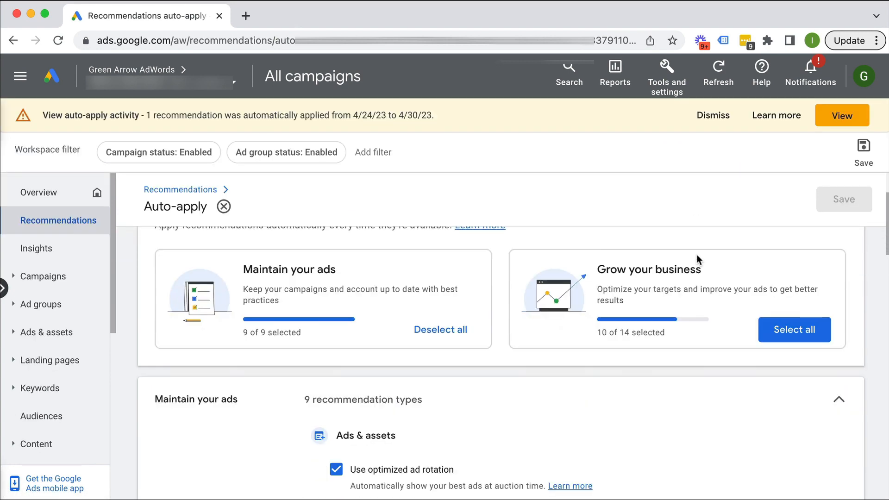
scroll("down", 3)
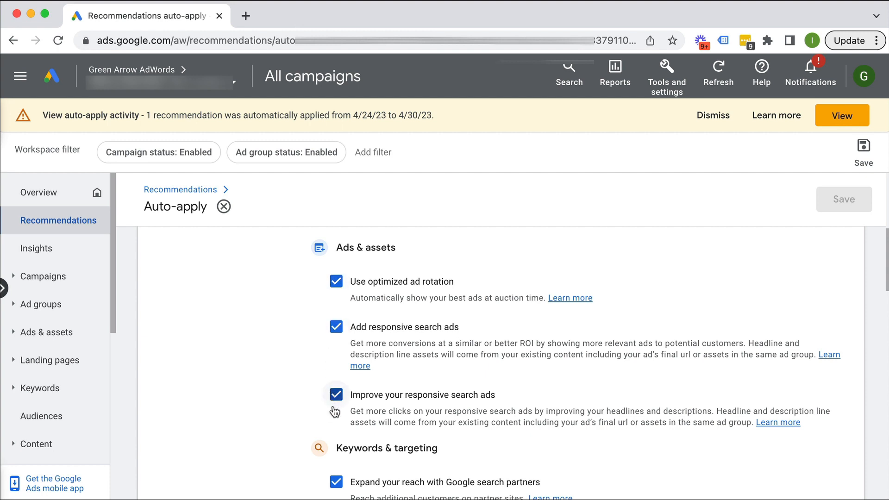
mouse_move(423, 290)
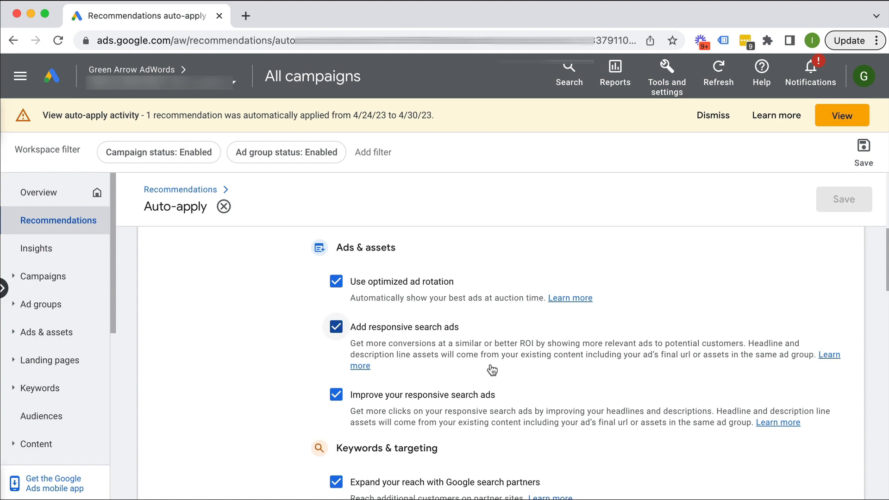
scroll("down", 3)
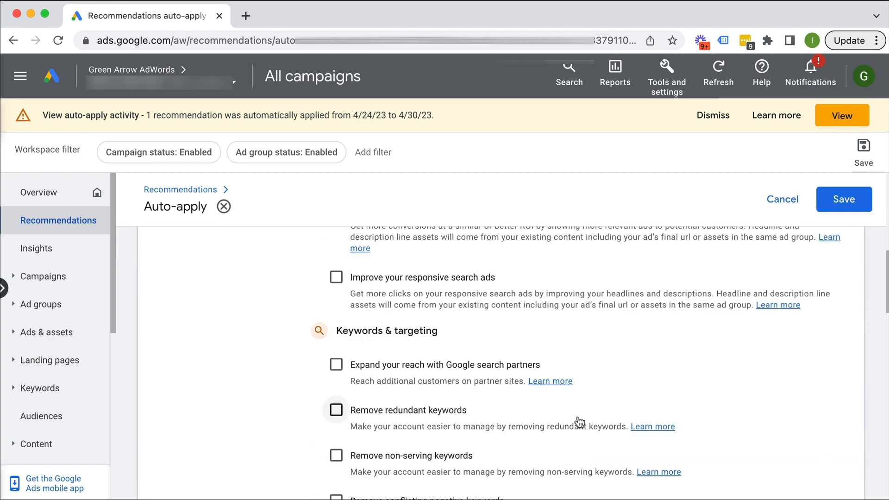
Clear every type under Maintain your ads and Grow your business to 0 of 9 and 0 of 14.
scroll("down", 3)
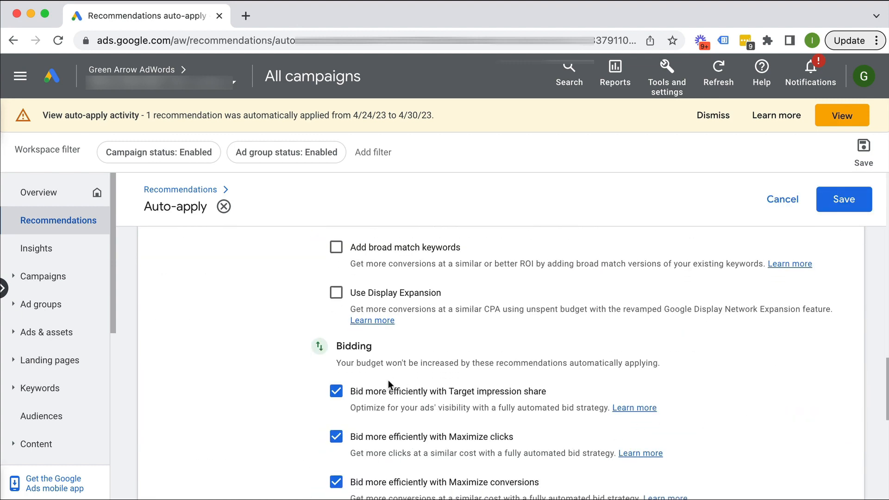
scroll("down", 3)
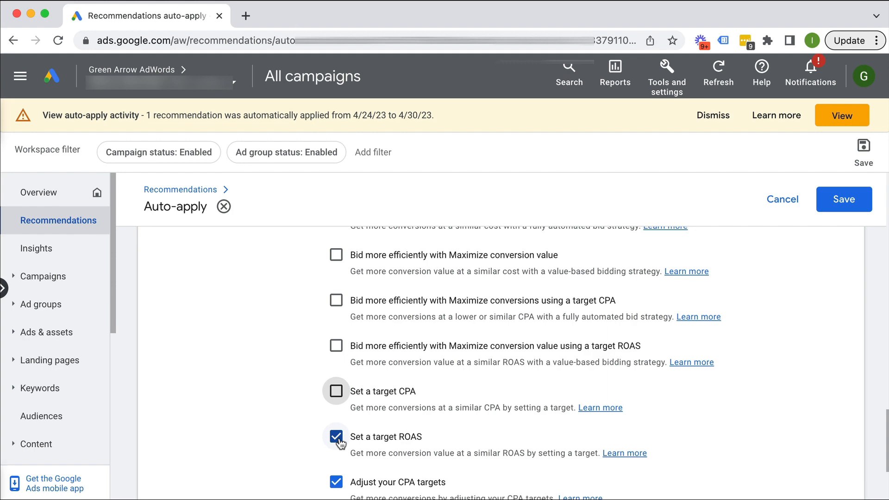
scroll("down", 3)
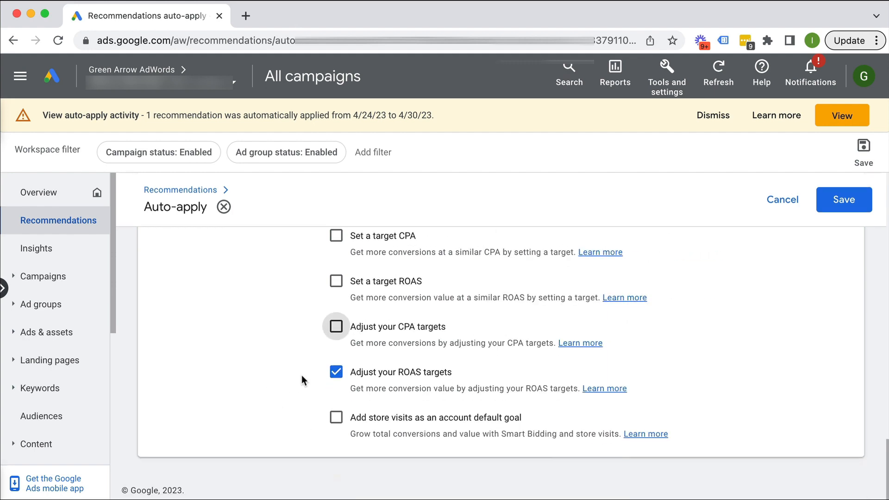
scroll("down", 3)
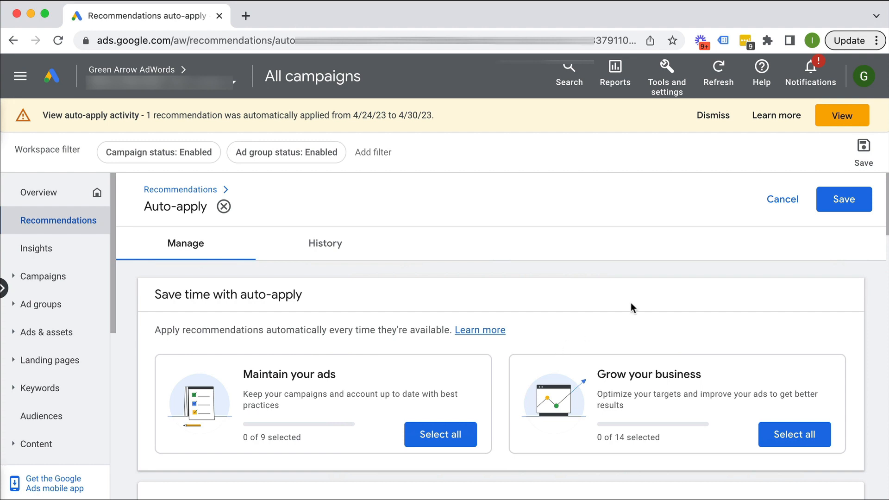
Save so 0 recommendation types apply automatically.
left_click(843, 199)
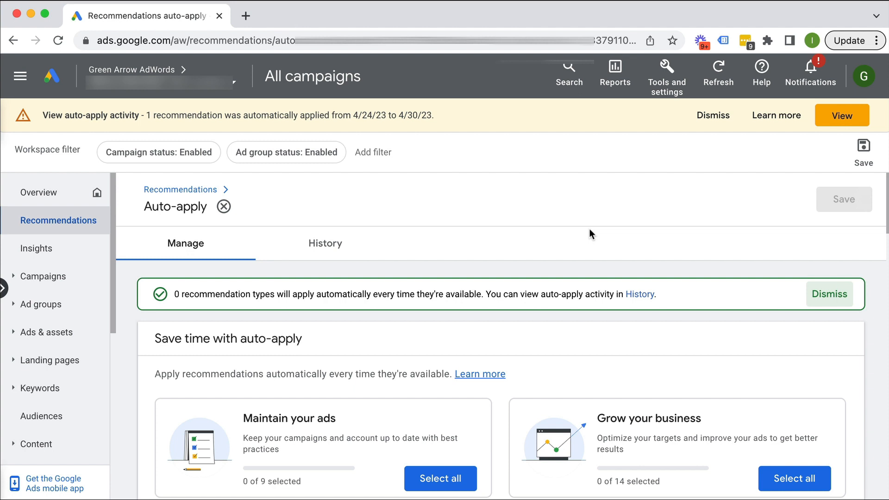
mouse_move(603, 234)
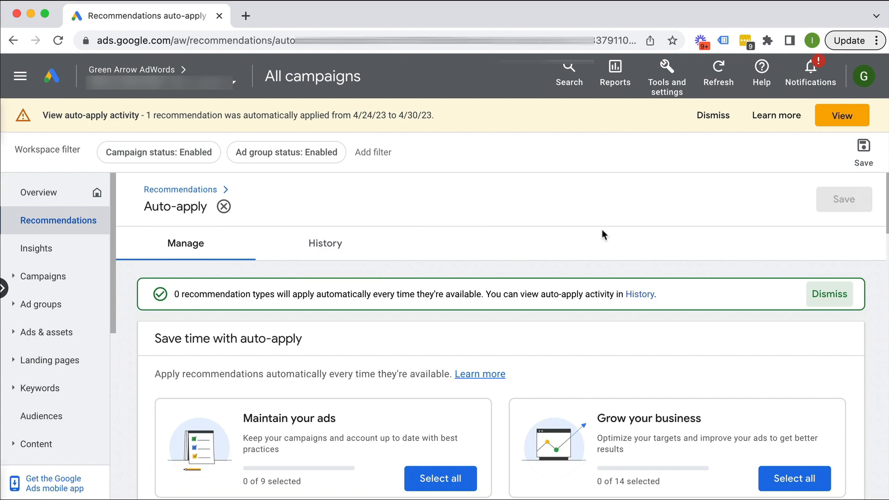